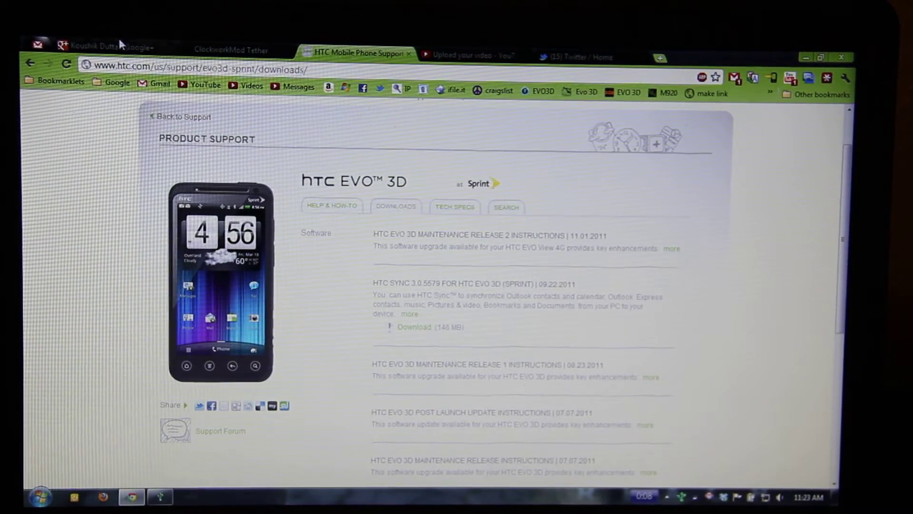
Browse the Tether Alpha post, the tether drivers page and the HTC EVO 3D support downloads
{"action": "left_click", "coordinate": [111, 46]}
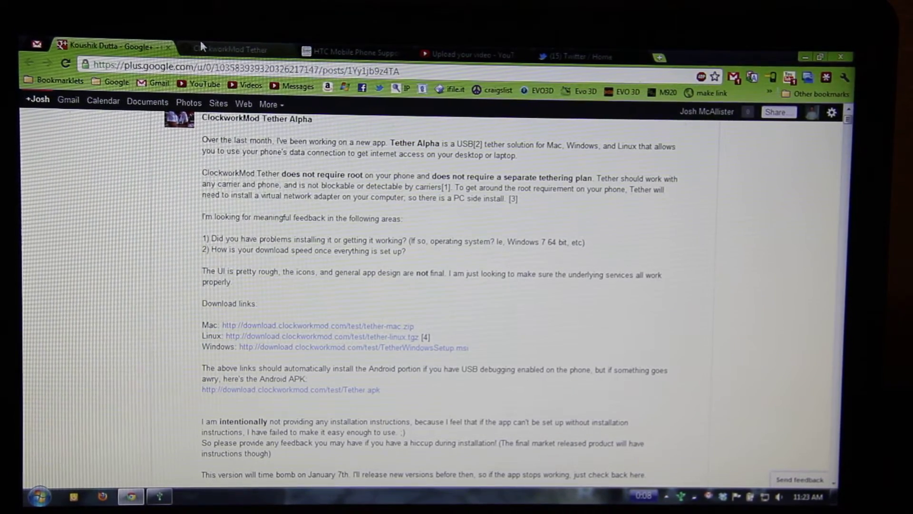
{"action": "left_click", "coordinate": [230, 50]}
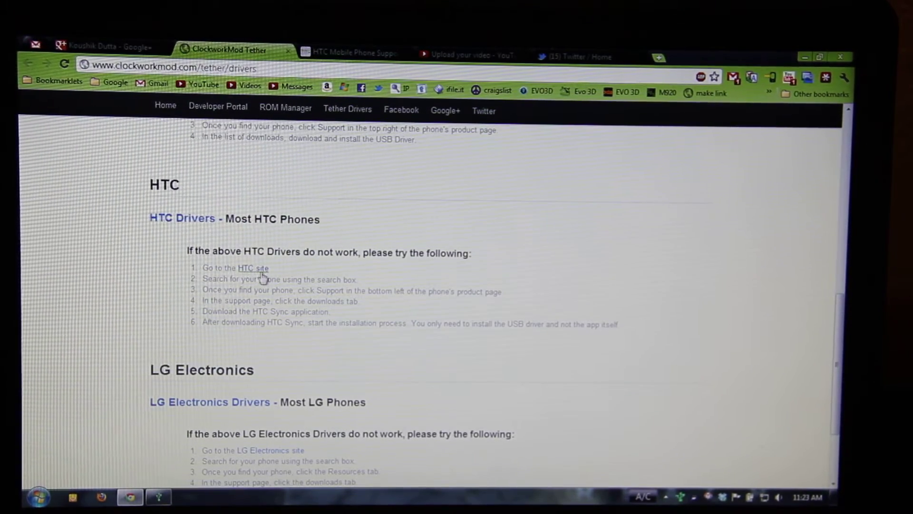
{"action": "left_click", "coordinate": [351, 52]}
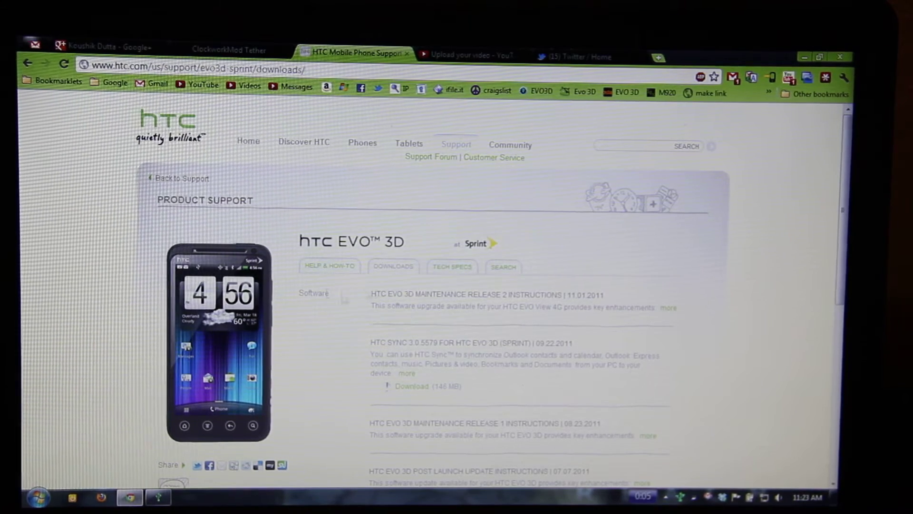
{"action": "scroll", "scroll_direction": "down", "scroll_amount": 3}
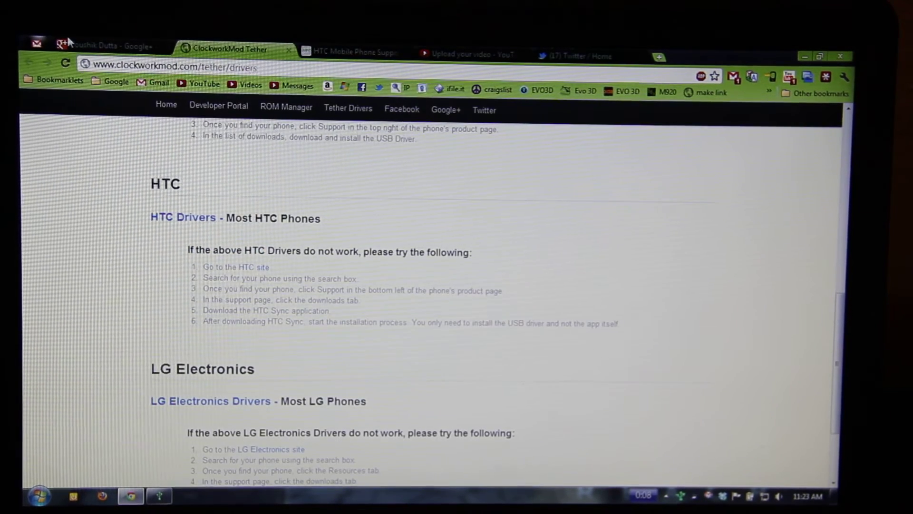
Switch back to Koushik Dutta's Google+ post on ClockworkMod Tether Alpha
{"action": "right_click", "coordinate": [288, 390]}
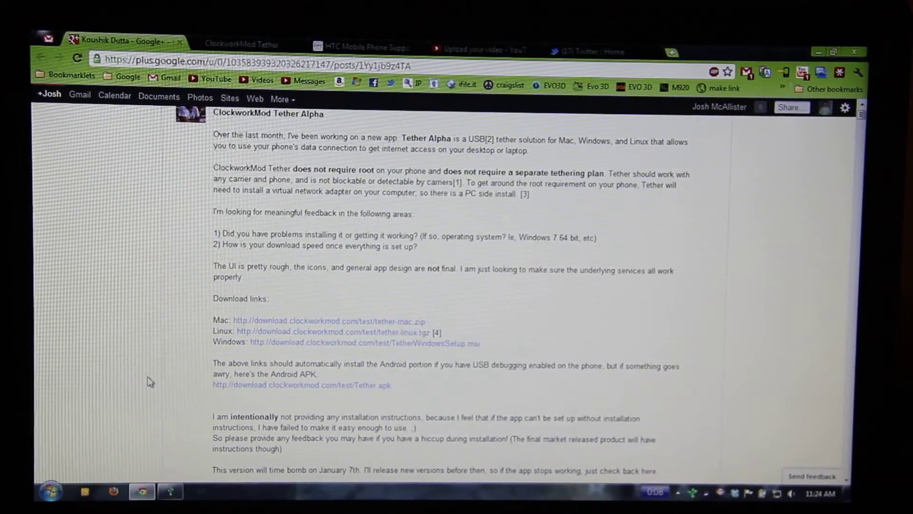
Scroll the post's comments down to the Windows 7 user's tether-connected log
{"action": "scroll", "scroll_direction": "down", "scroll_amount": 3}
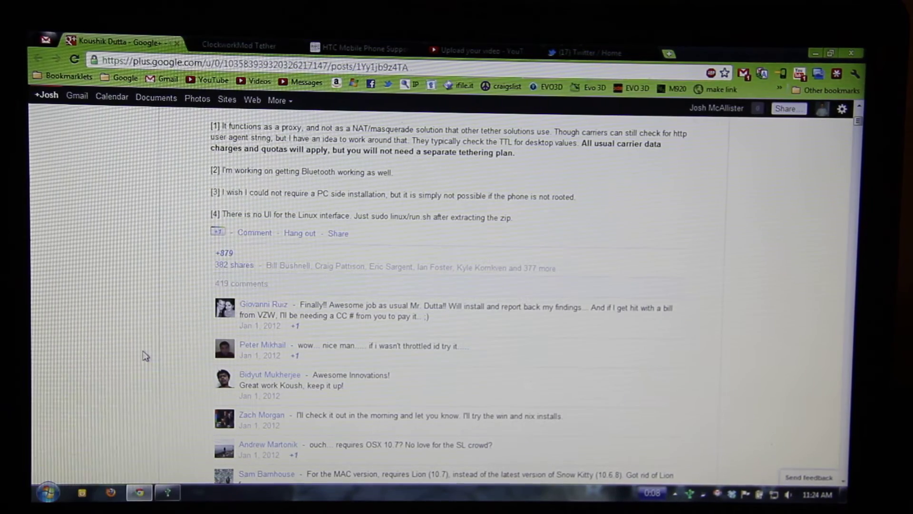
{"action": "scroll", "scroll_direction": "down", "scroll_amount": 3}
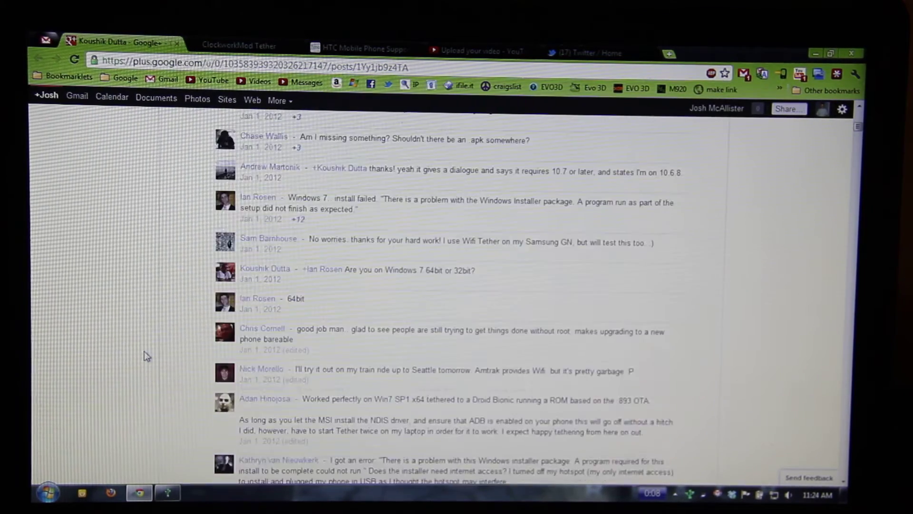
{"action": "scroll", "scroll_direction": "down", "scroll_amount": 3}
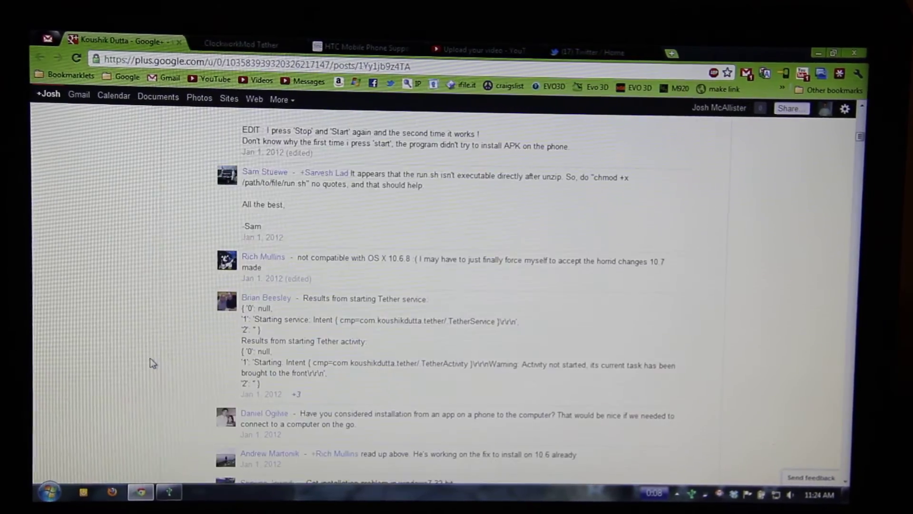
{"action": "scroll", "scroll_direction": "down", "scroll_amount": 3}
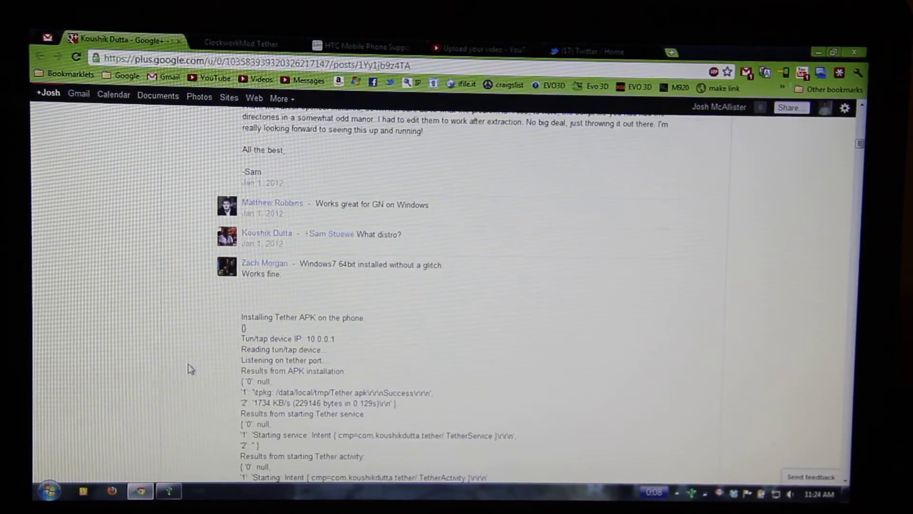
{"action": "scroll", "scroll_direction": "down", "scroll_amount": 3}
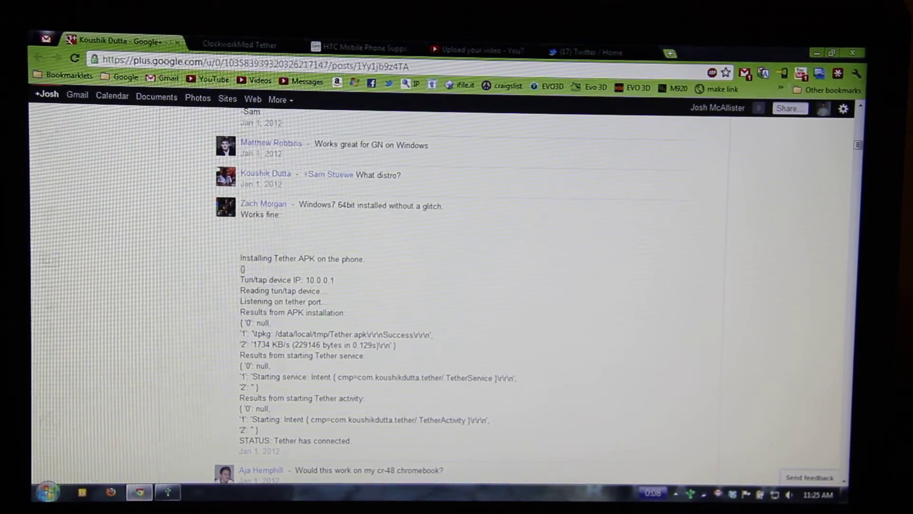
Search Windows for "conn" to list Connectify among the programs
{"action": "left_click", "coordinate": [48, 494]}
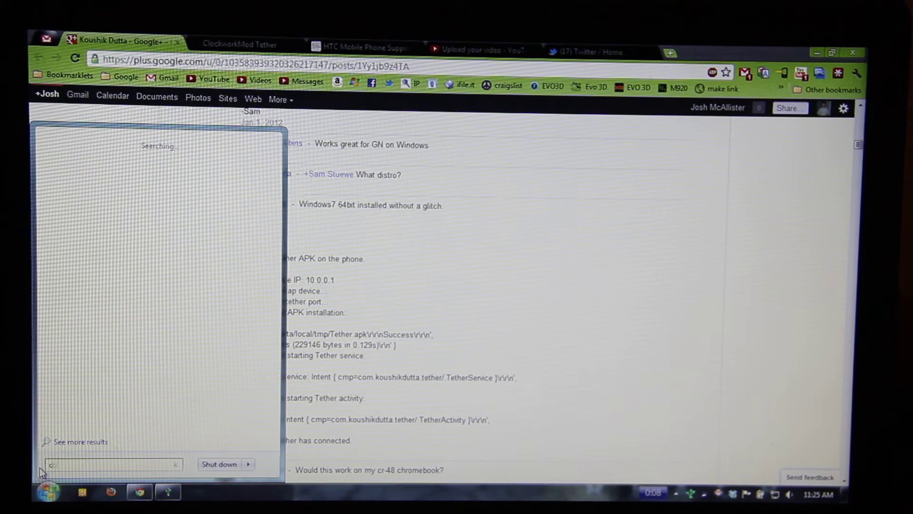
{"action": "type", "text": "onn"}
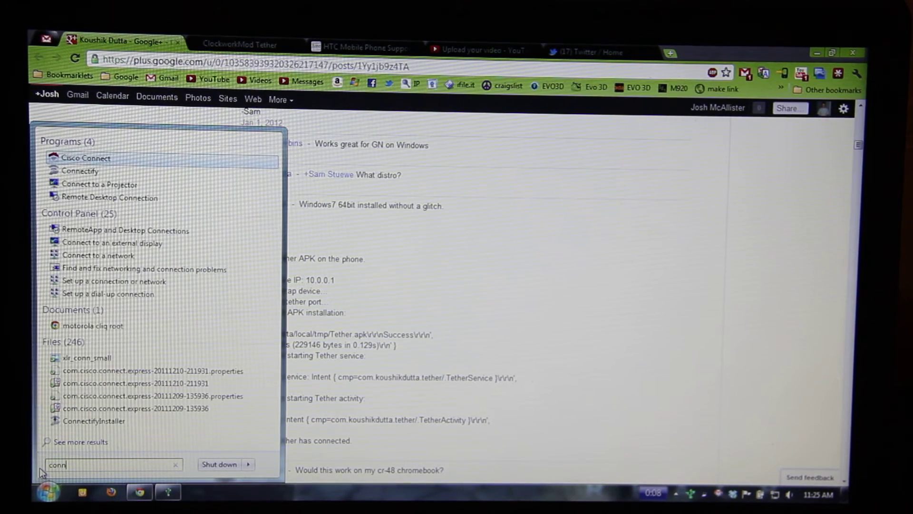